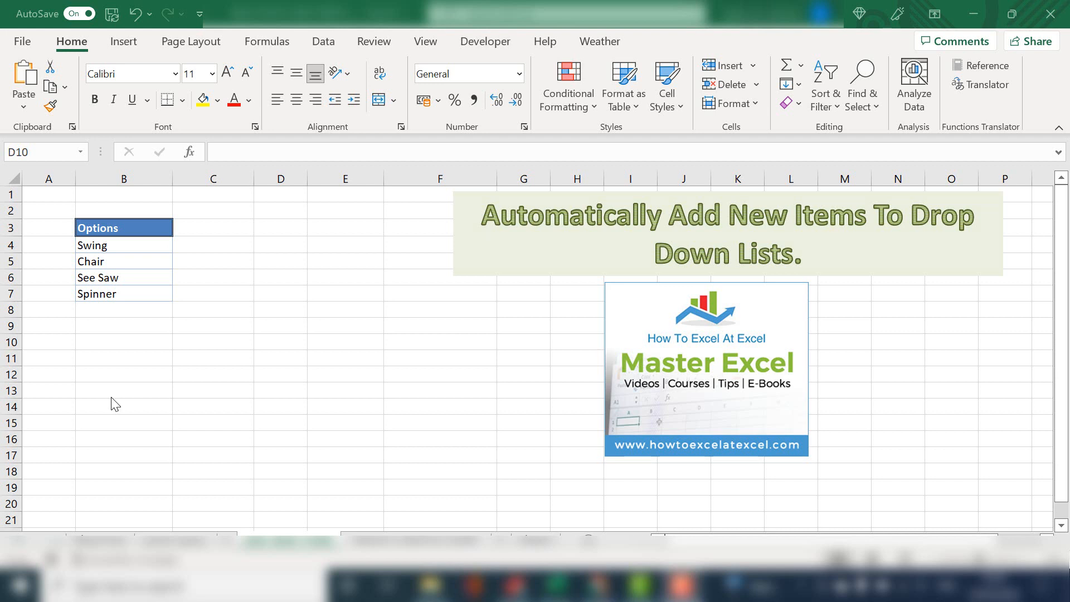
{"action": "mouse_move", "coordinate": [151, 348]}
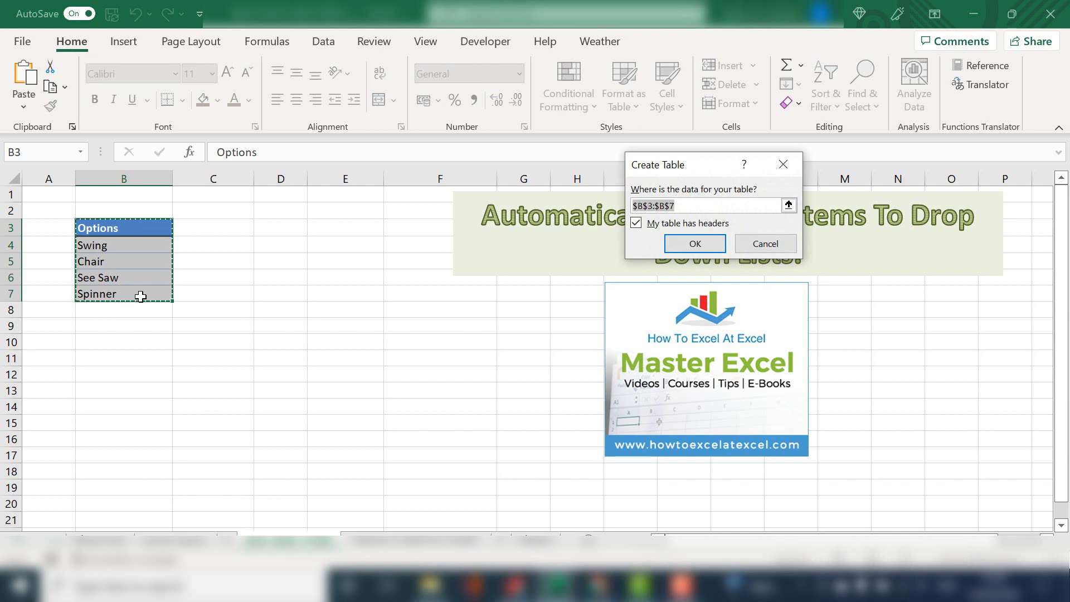
Create a table from the Options list, keeping 'My table has headers' ticked.
{"action": "left_click_drag", "start_coordinate": [682, 165], "coordinate": [280, 222]}
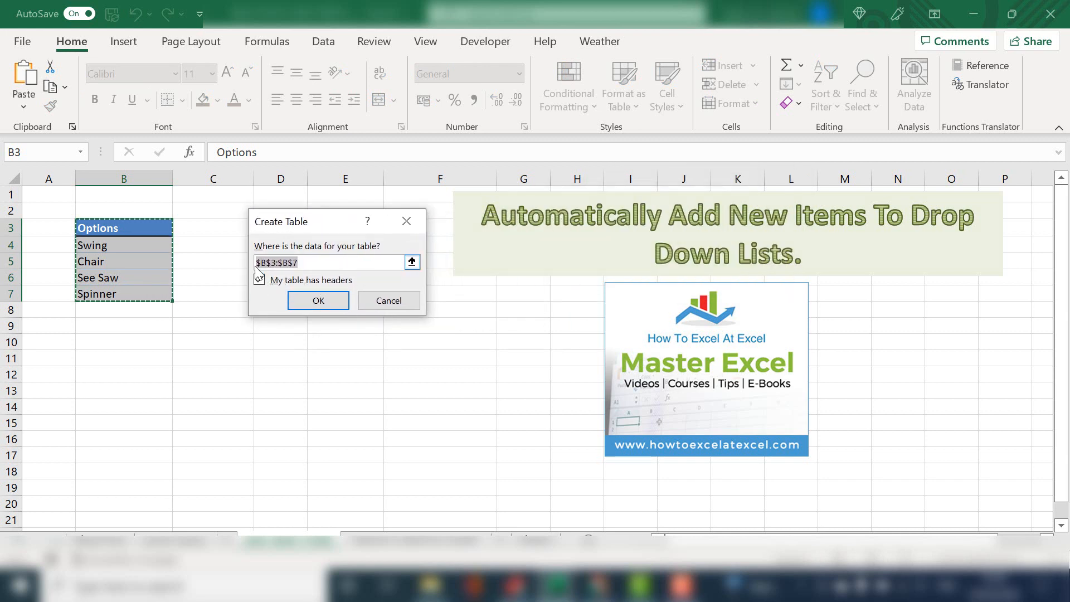
{"action": "left_click", "coordinate": [259, 280]}
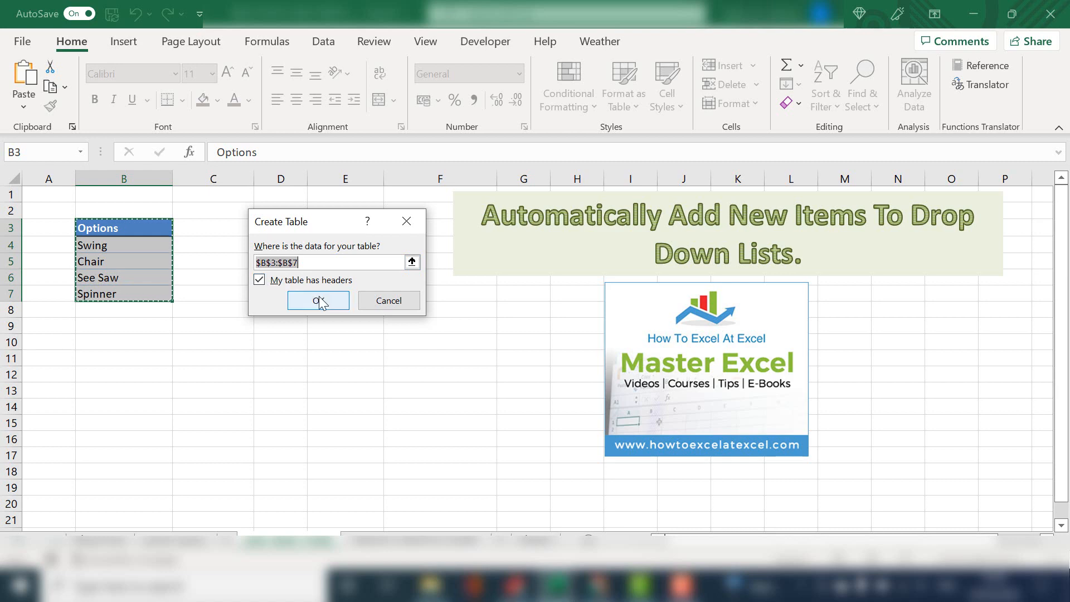
{"action": "left_click", "coordinate": [317, 301]}
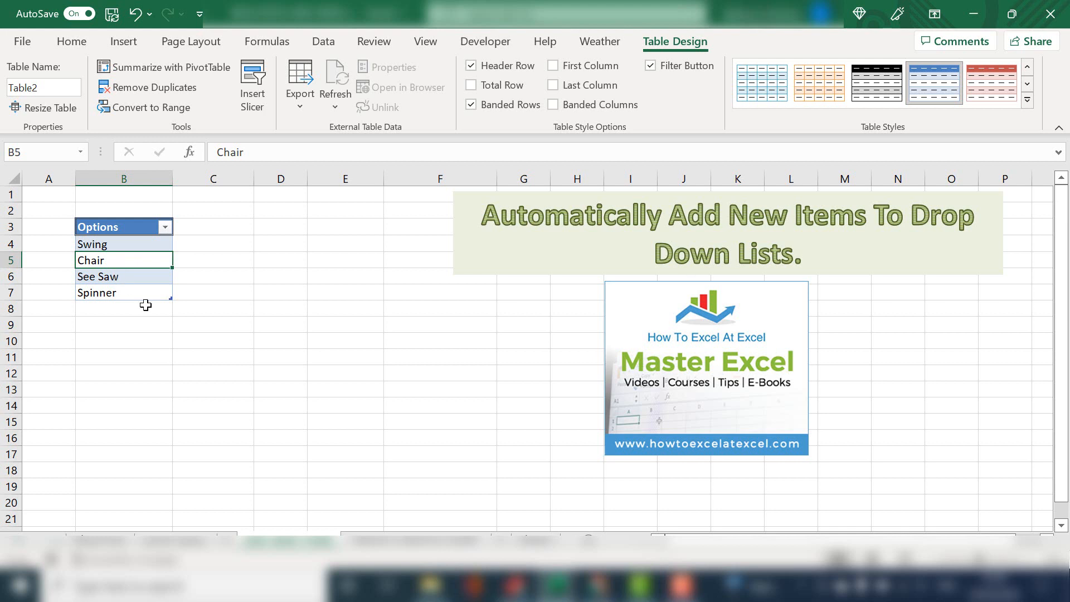
{"action": "mouse_move", "coordinate": [152, 309]}
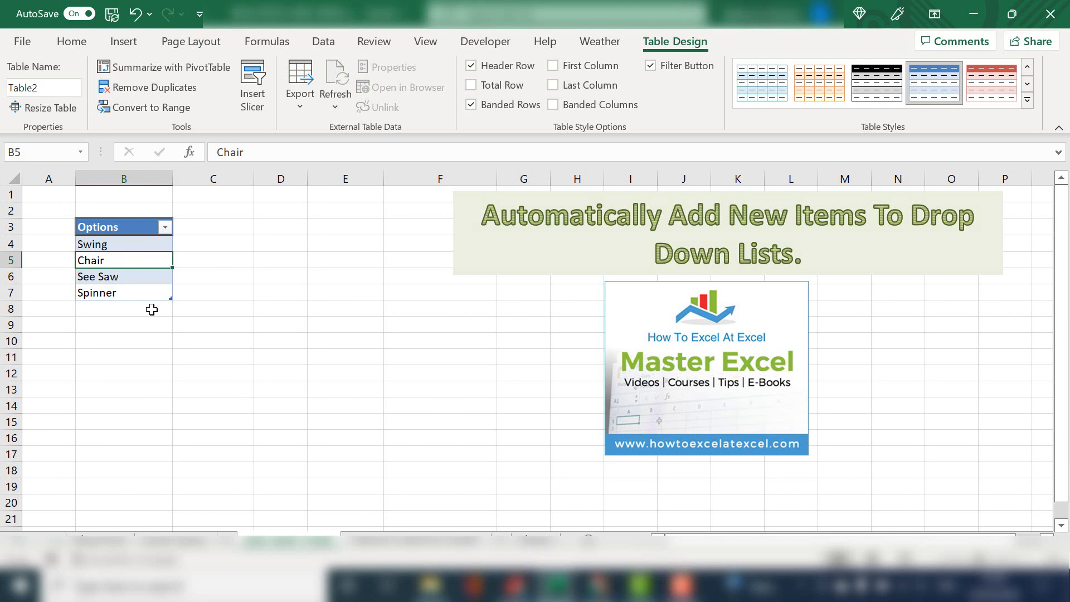
In Name Manager, define the name Rngproducts referring to Table2's Options column.
{"action": "left_click", "coordinate": [266, 42]}
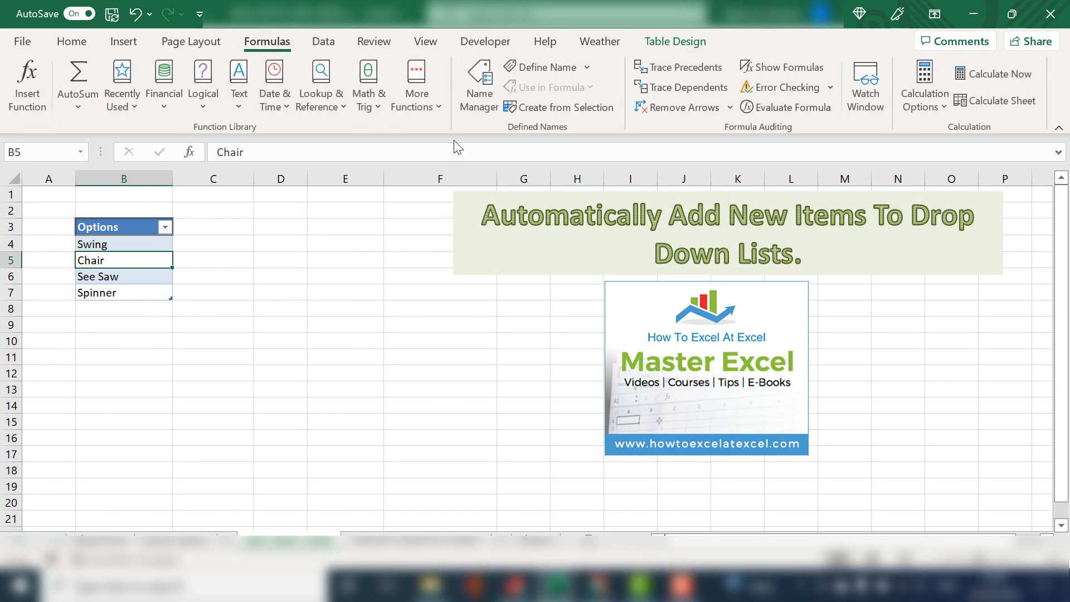
{"action": "left_click", "coordinate": [480, 85]}
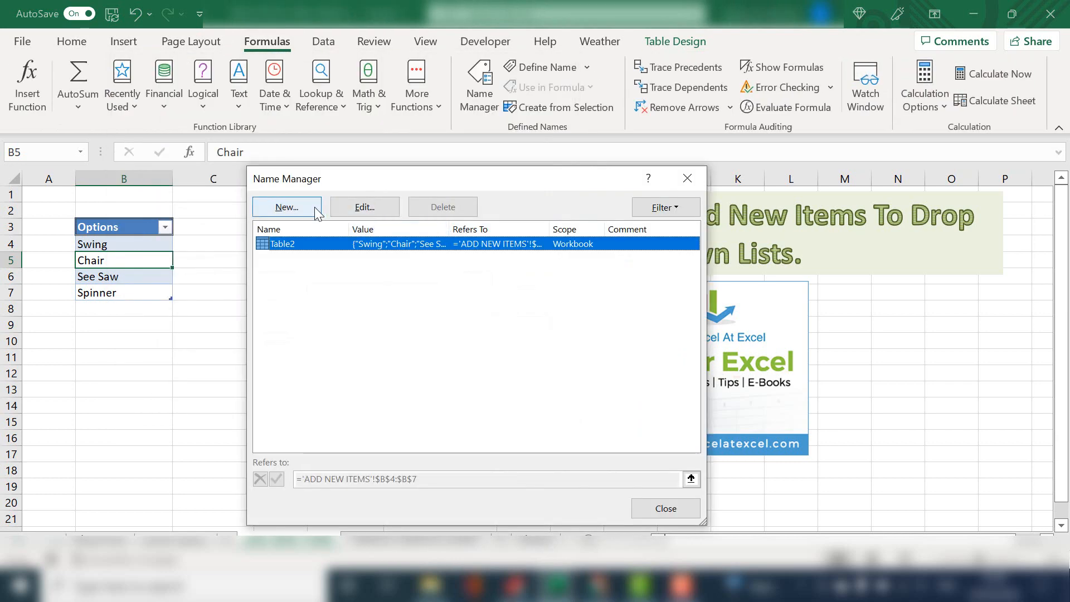
{"action": "left_click", "coordinate": [286, 207]}
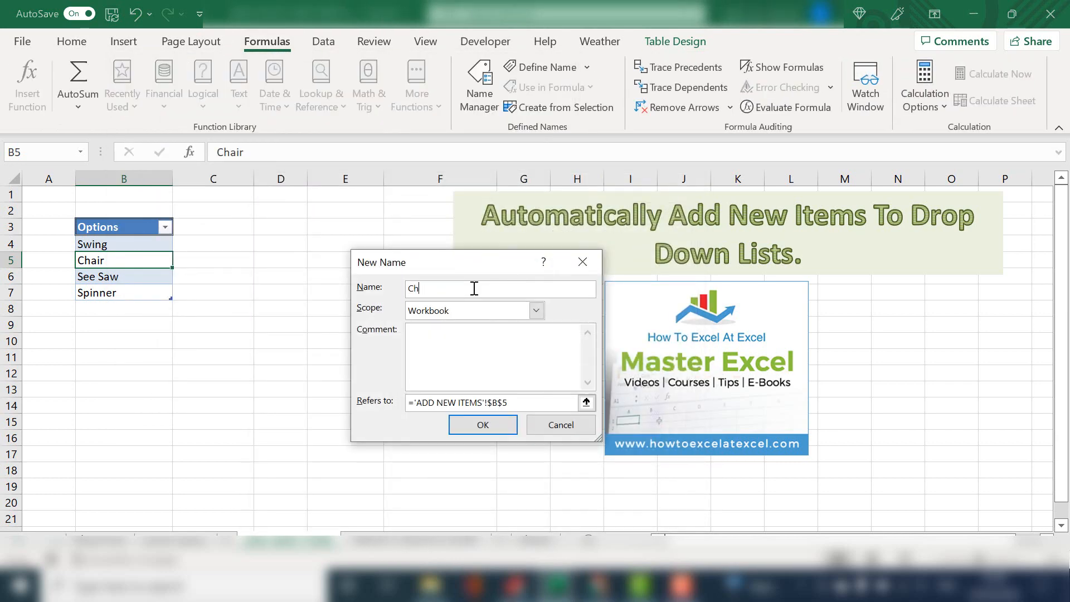
{"action": "key", "text": "backspace"}
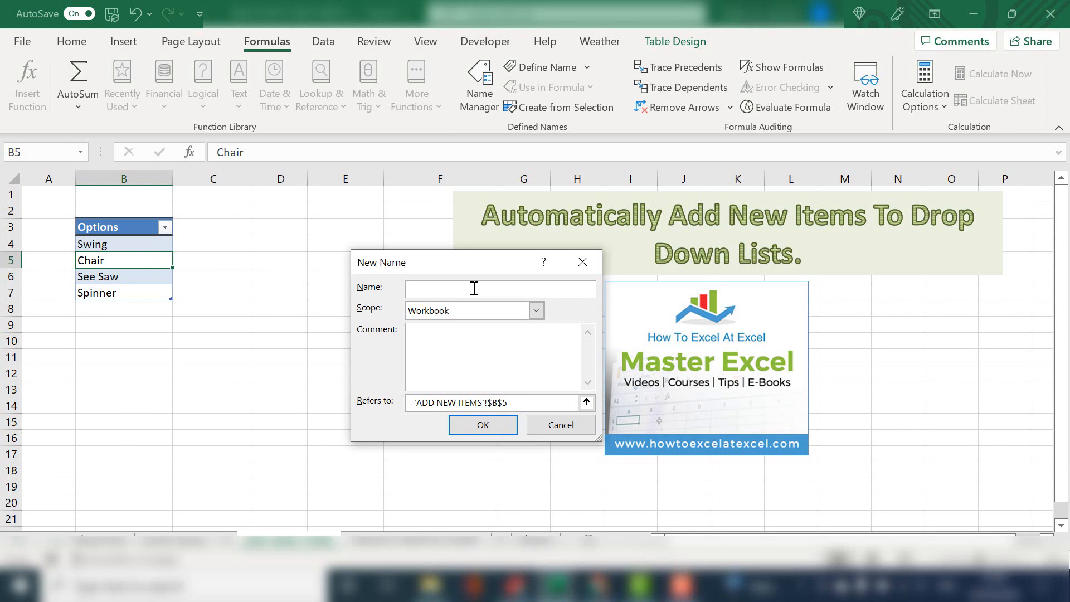
{"action": "type", "text": "RNG"}
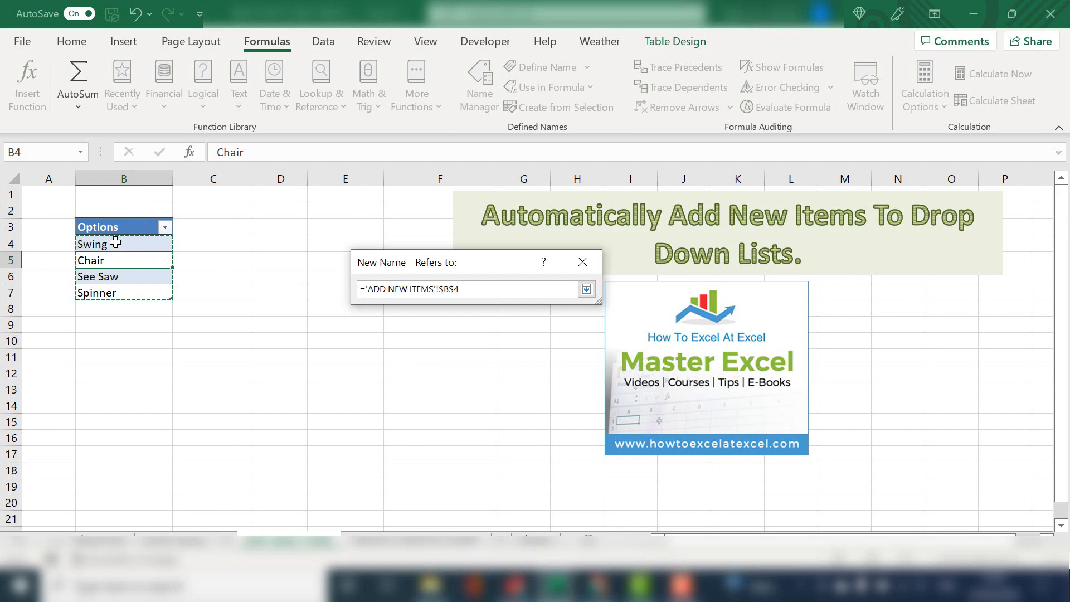
{"action": "left_click", "coordinate": [586, 289]}
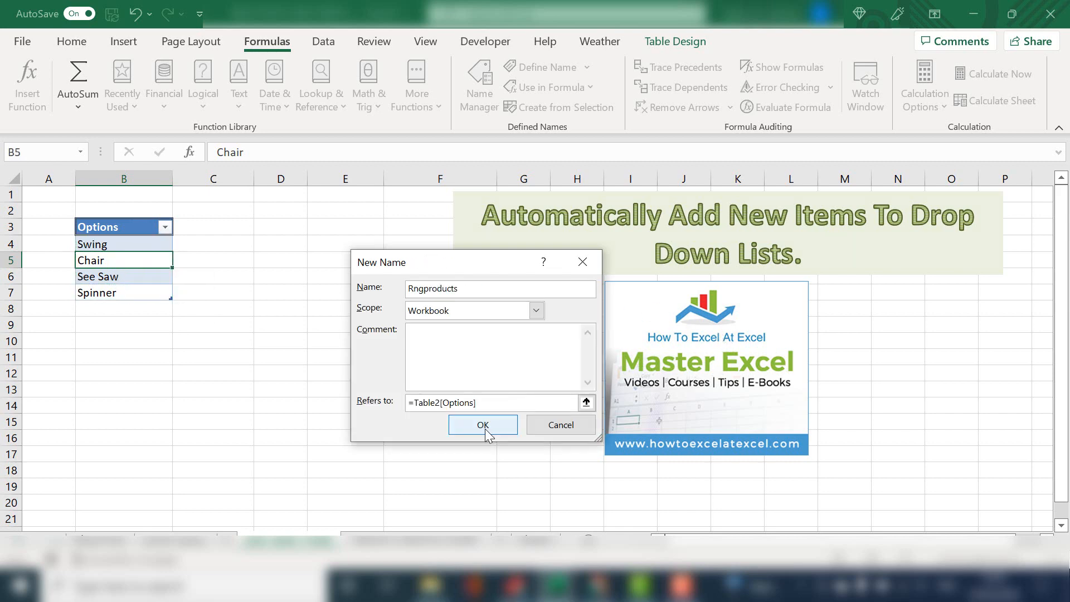
{"action": "left_click", "coordinate": [483, 424]}
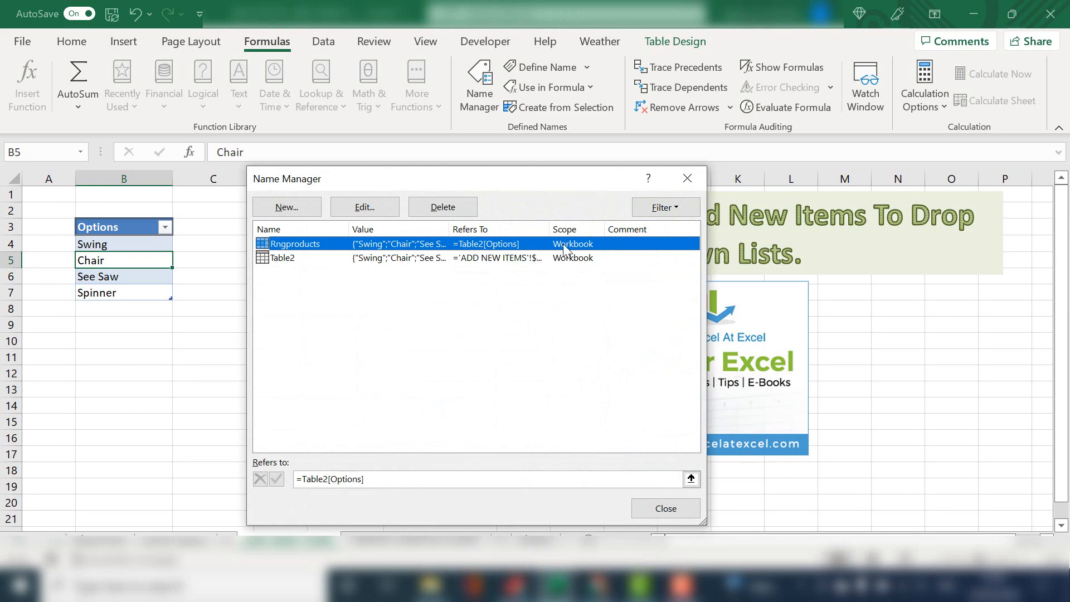
{"action": "mouse_move", "coordinate": [456, 247]}
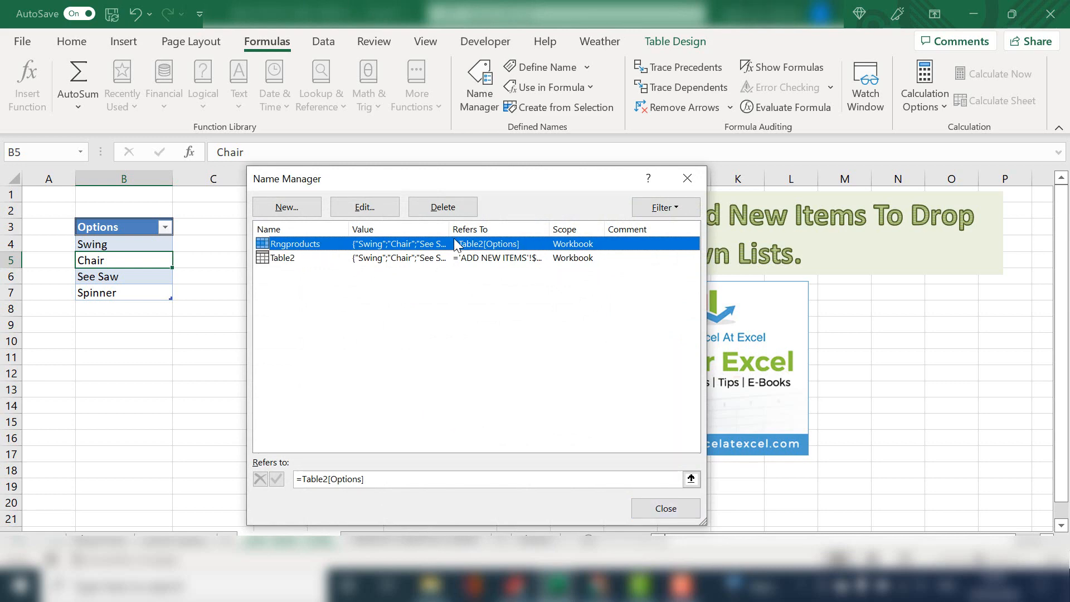
{"action": "left_click", "coordinate": [664, 507]}
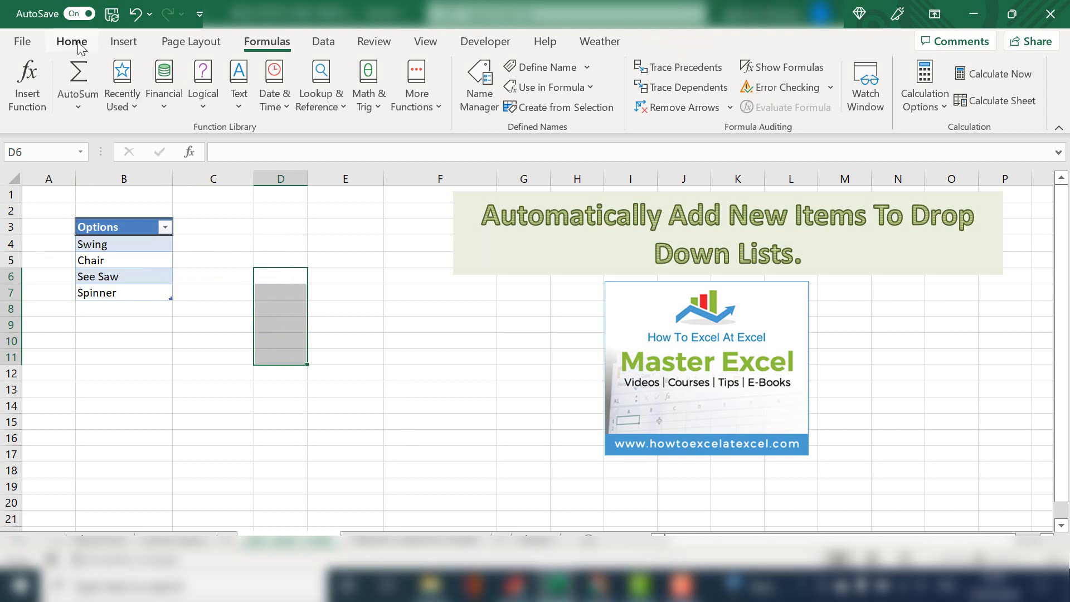
Apply List data validation to D6:D11 with source =rngProducts.
{"action": "left_click", "coordinate": [217, 100]}
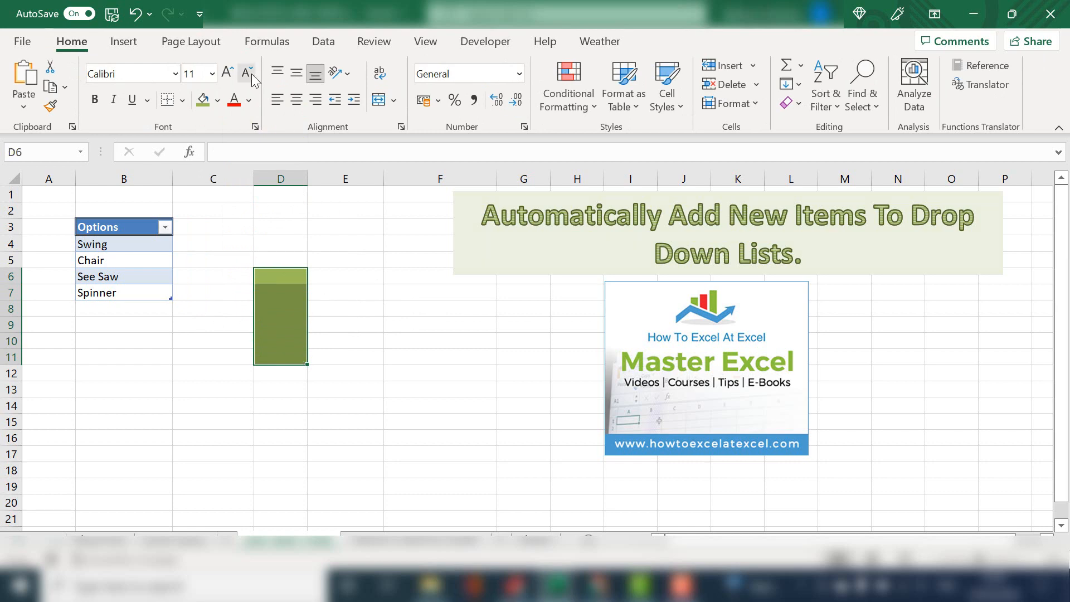
{"action": "left_click", "coordinate": [322, 41]}
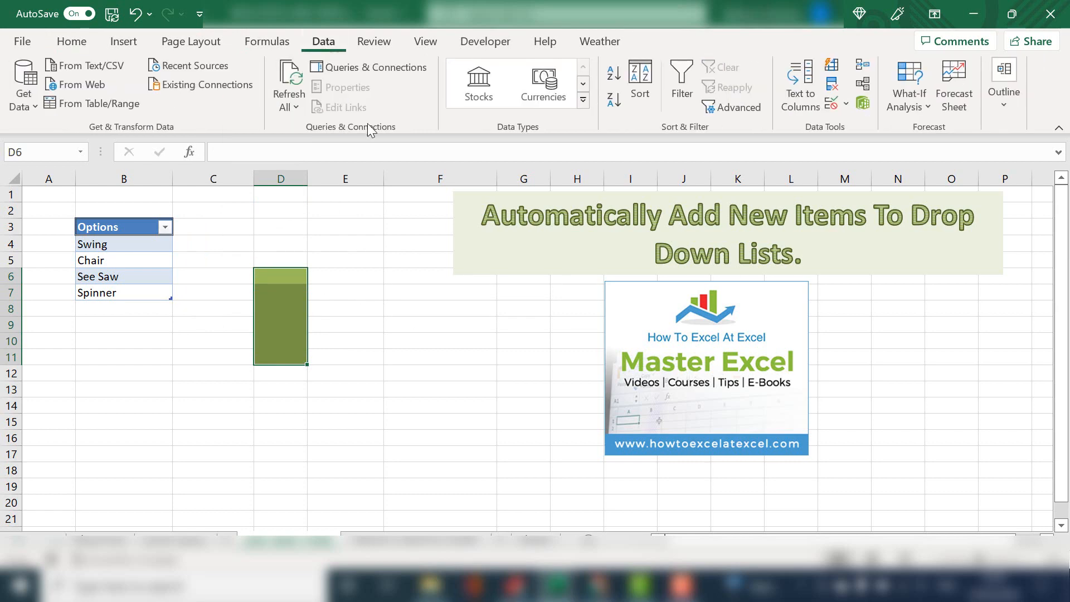
{"action": "mouse_move", "coordinate": [846, 103]}
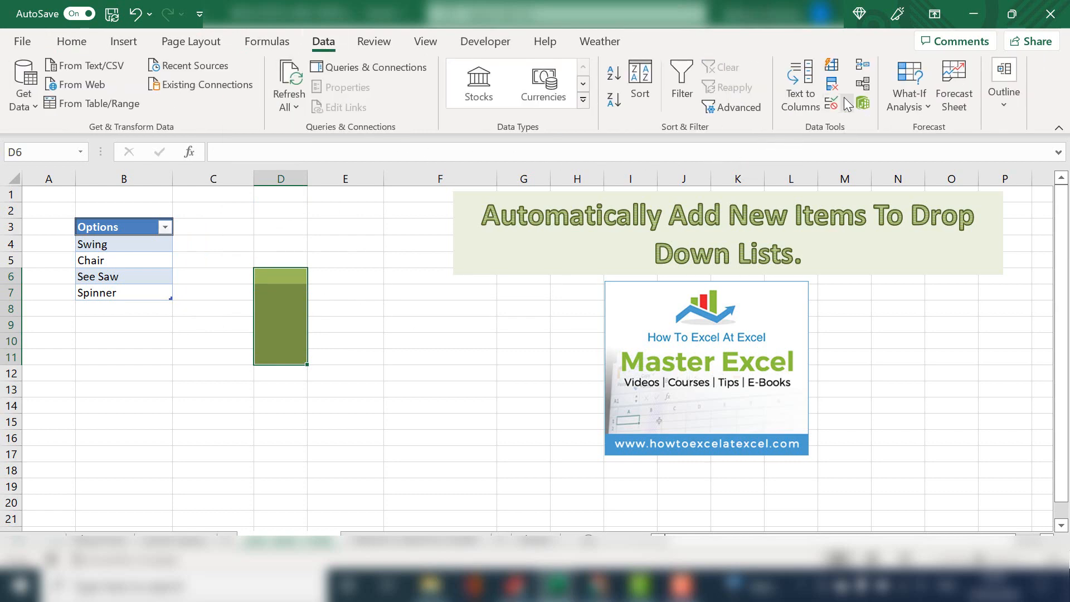
{"action": "left_click", "coordinate": [846, 103]}
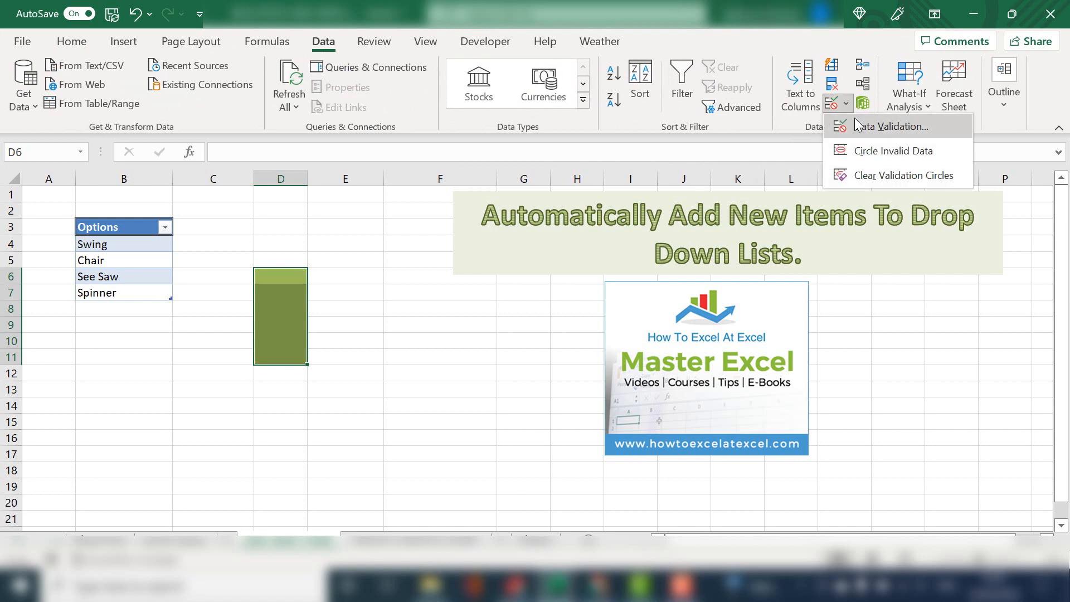
{"action": "left_click", "coordinate": [888, 126]}
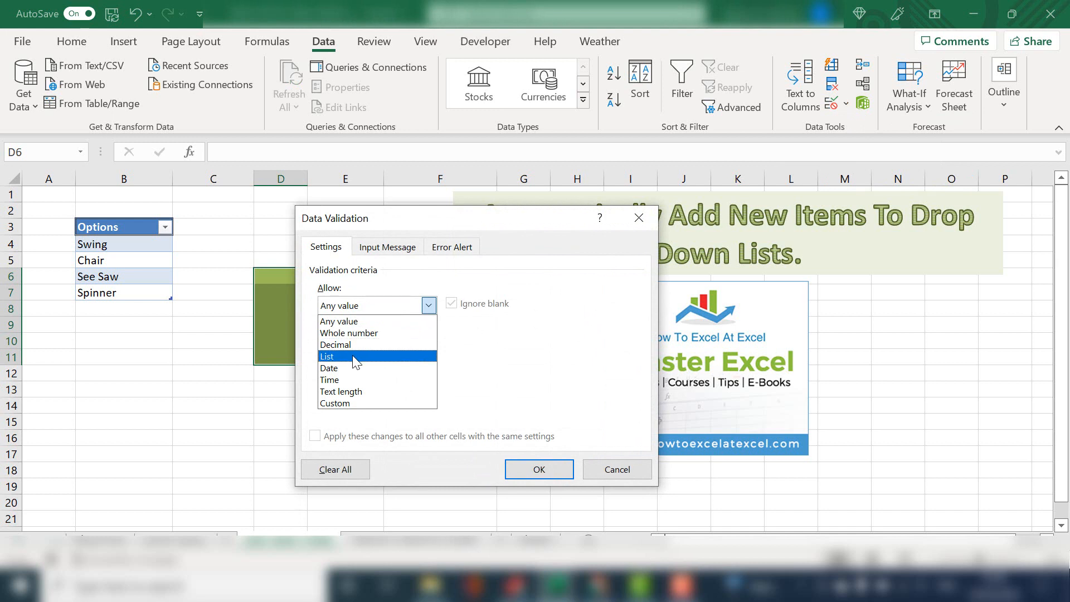
{"action": "left_click", "coordinate": [328, 356]}
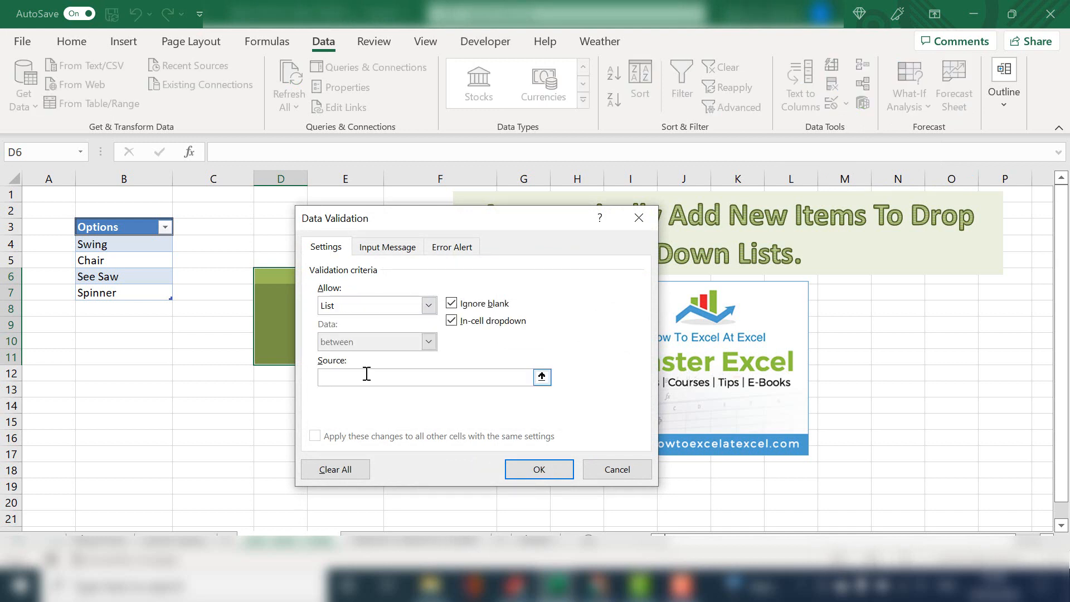
{"action": "type", "text": "="}
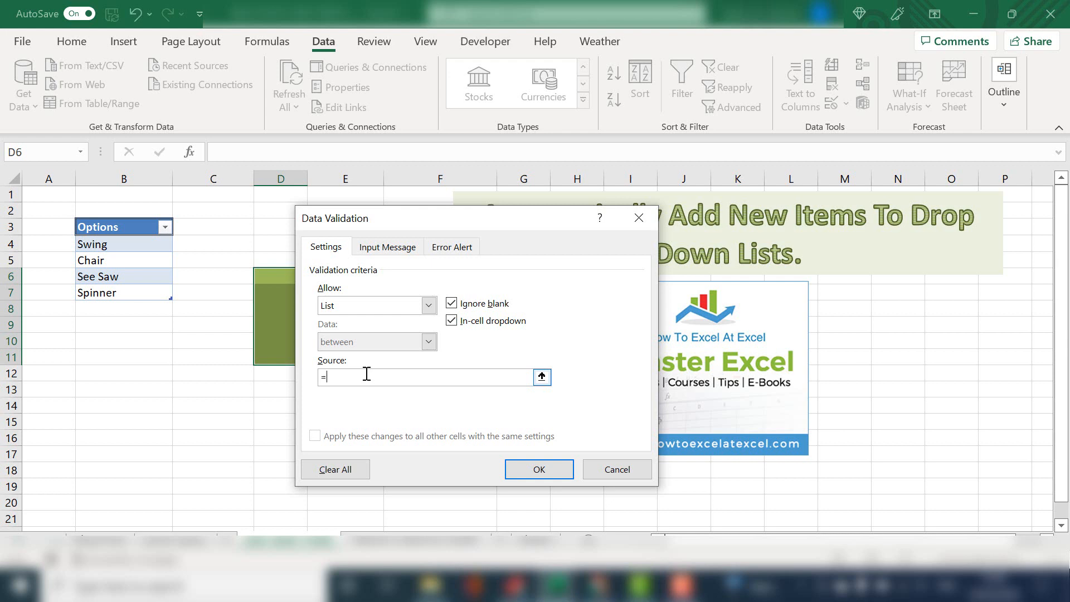
{"action": "type", "text": "rn"}
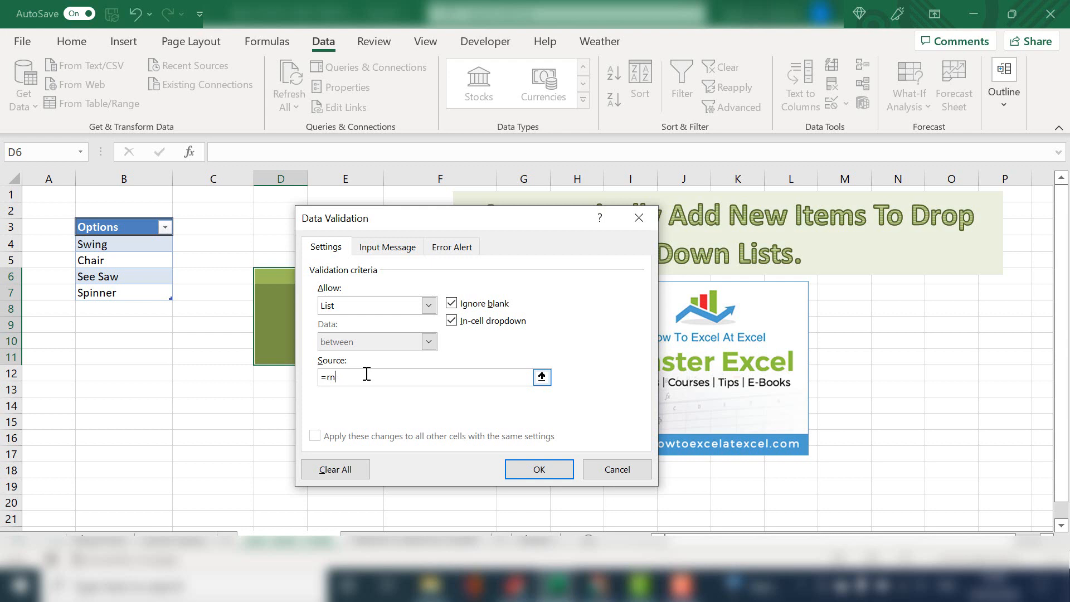
{"action": "type", "text": "gPro"}
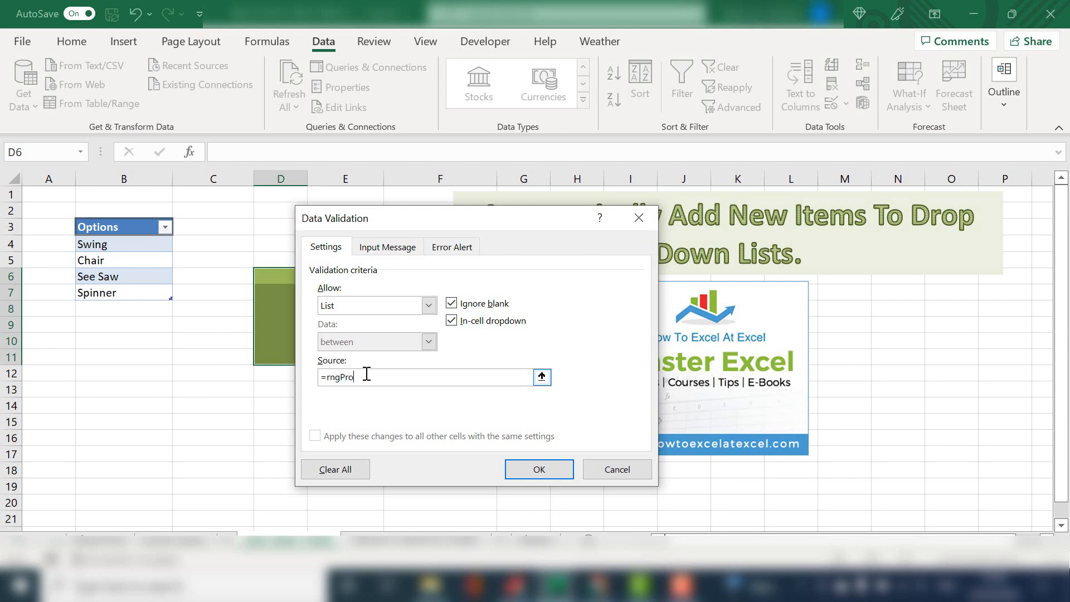
{"action": "type", "text": "ducts"}
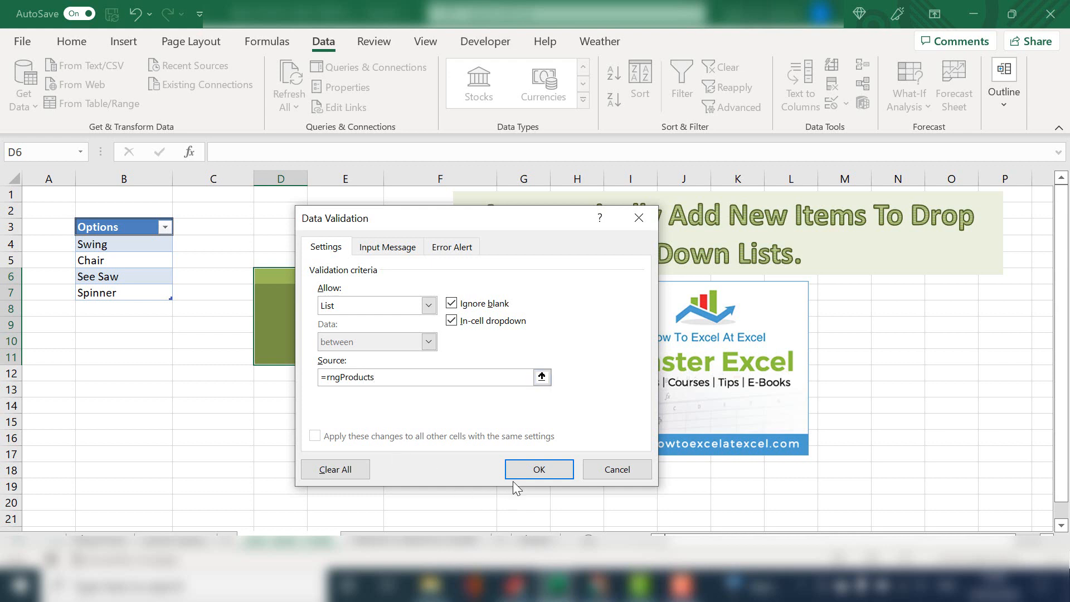
{"action": "left_click", "coordinate": [538, 469]}
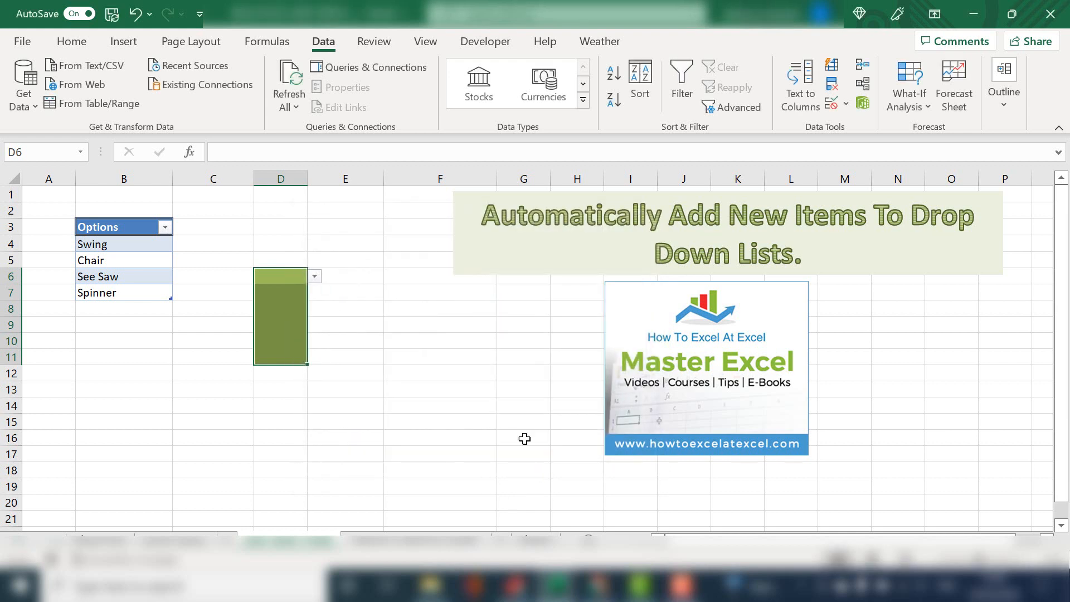
Pick Chair for D6, See Saw for D7 and Chair for D8 from the drop-downs.
{"action": "left_click", "coordinate": [313, 276]}
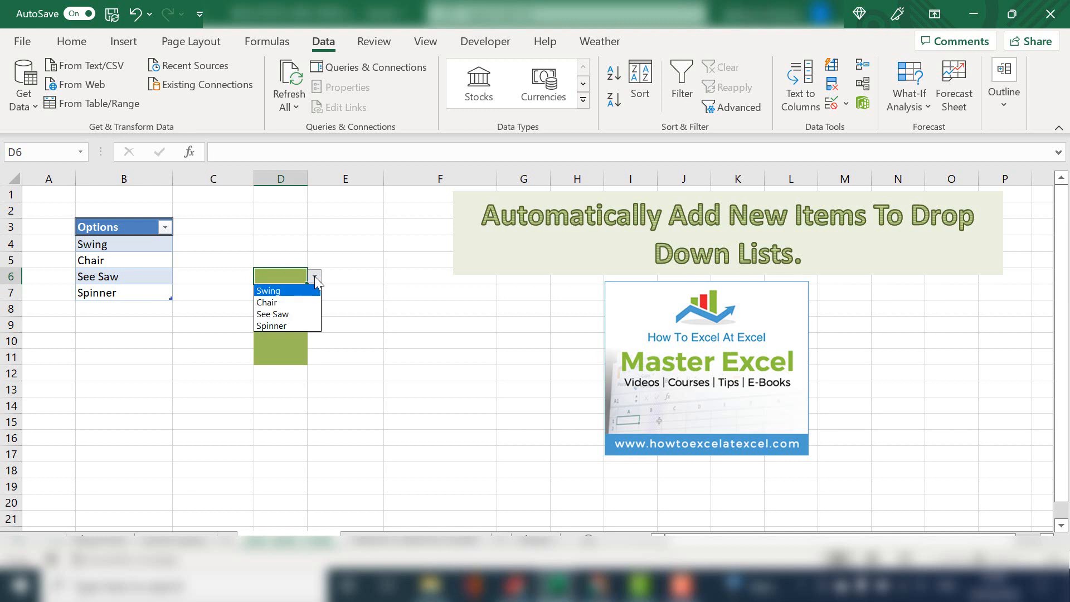
{"action": "left_click", "coordinate": [266, 302]}
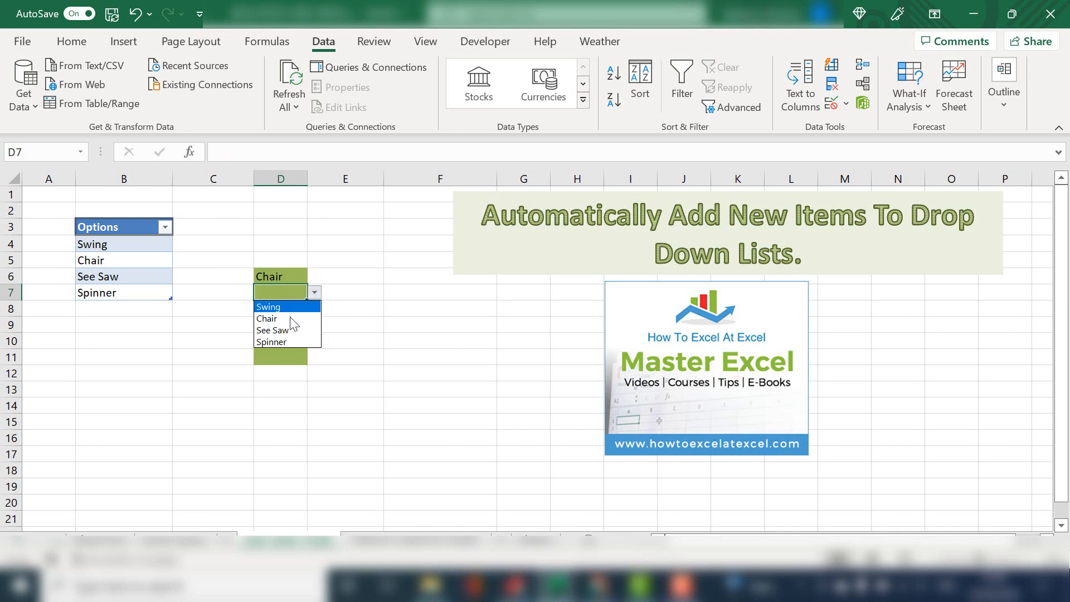
{"action": "left_click", "coordinate": [271, 331]}
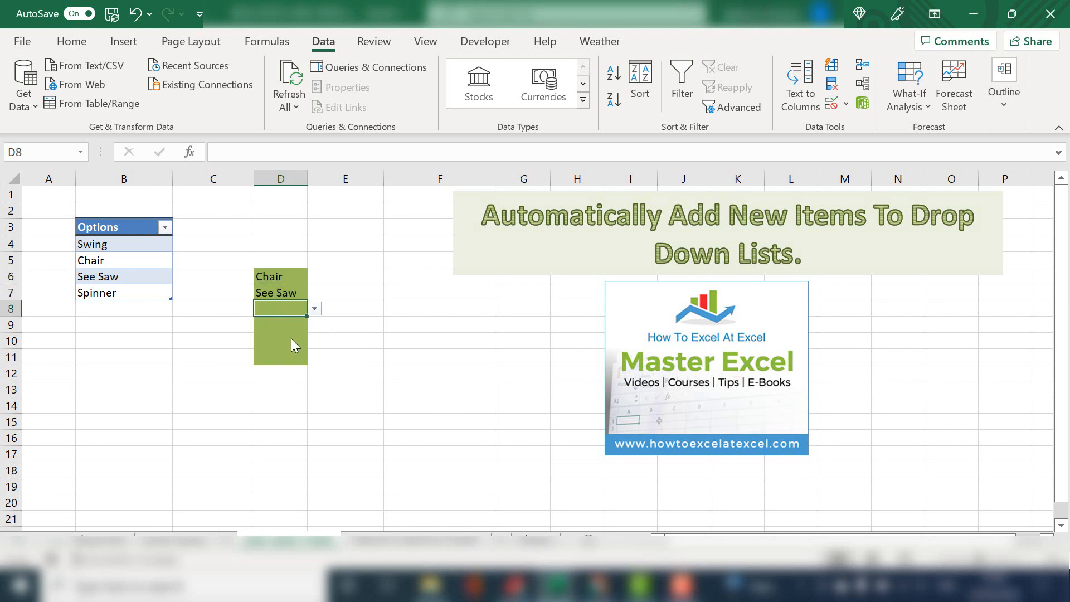
{"action": "left_click", "coordinate": [95, 292]}
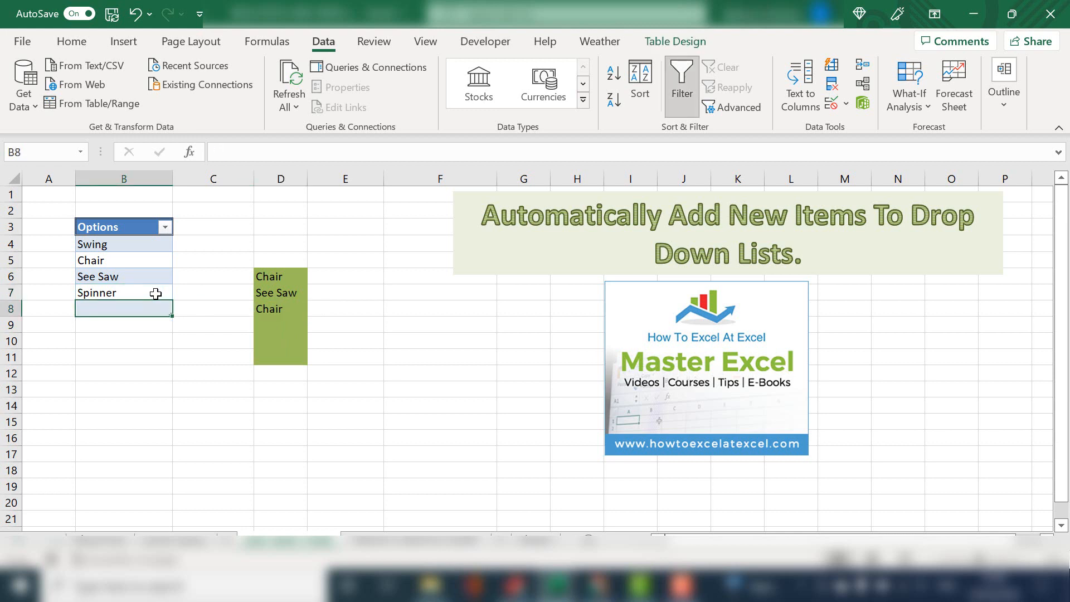
Enter Top Hat below the Options table and choose it for D6.
{"action": "type", "text": "To"}
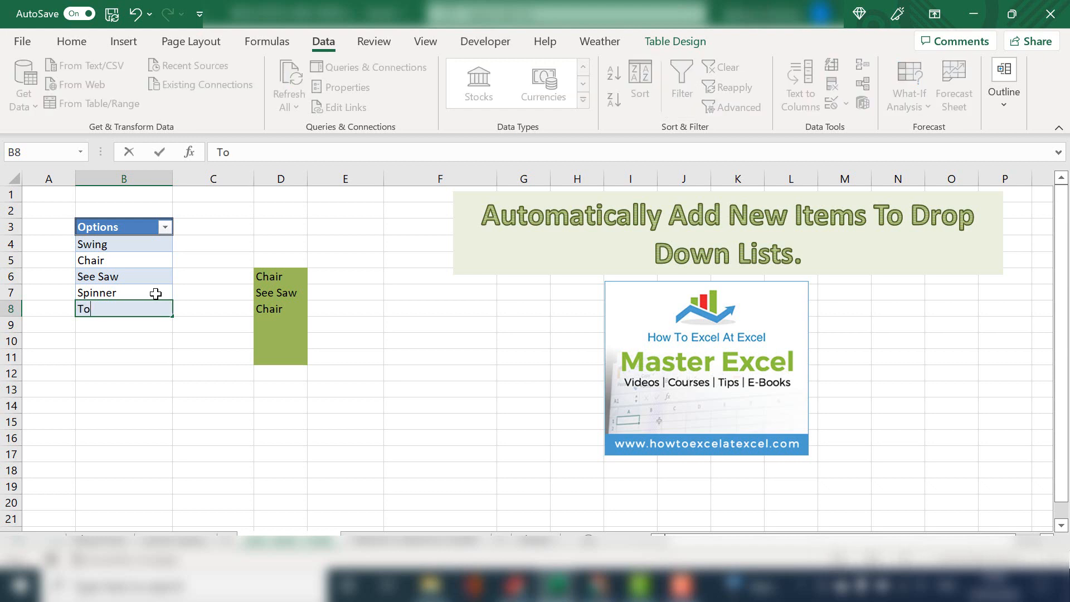
{"action": "type", "text": "Top Hat"}
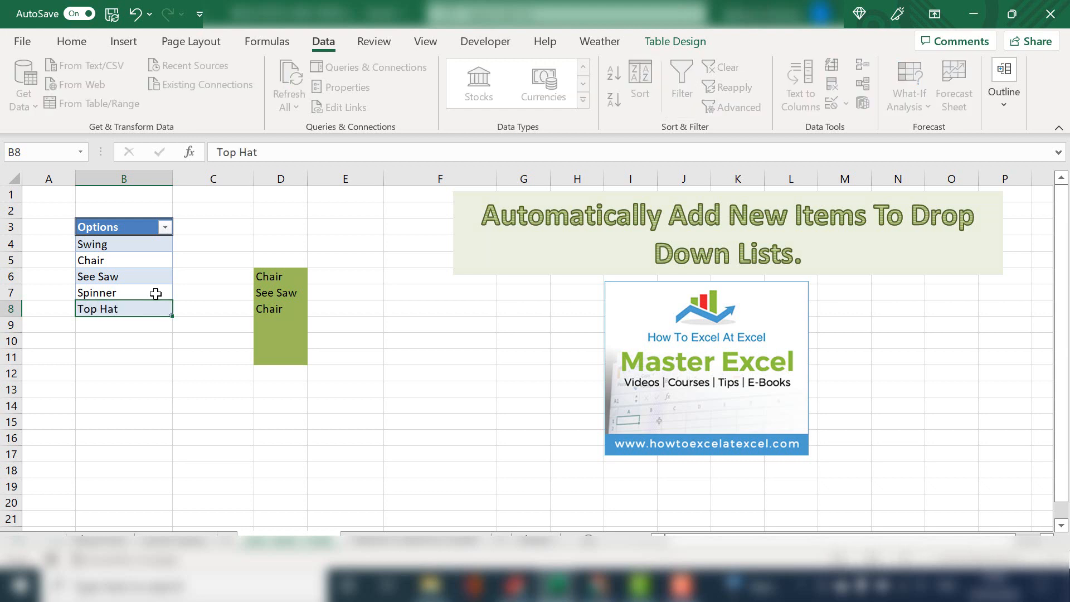
{"action": "left_click", "coordinate": [278, 276]}
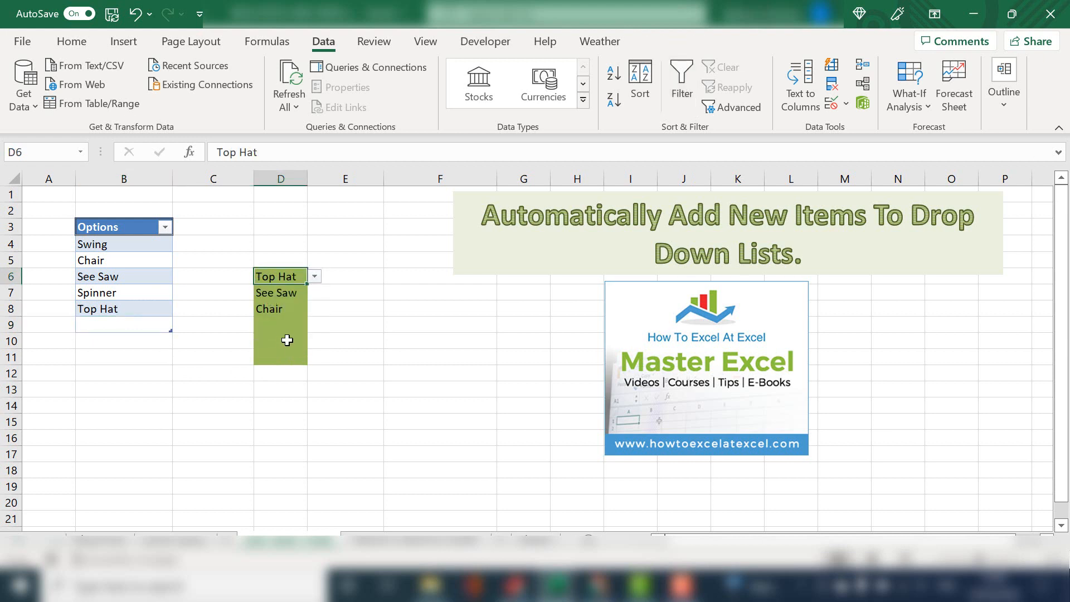
Choose Top Hat for D10 and change D6 to See Saw.
{"action": "left_click", "coordinate": [314, 340]}
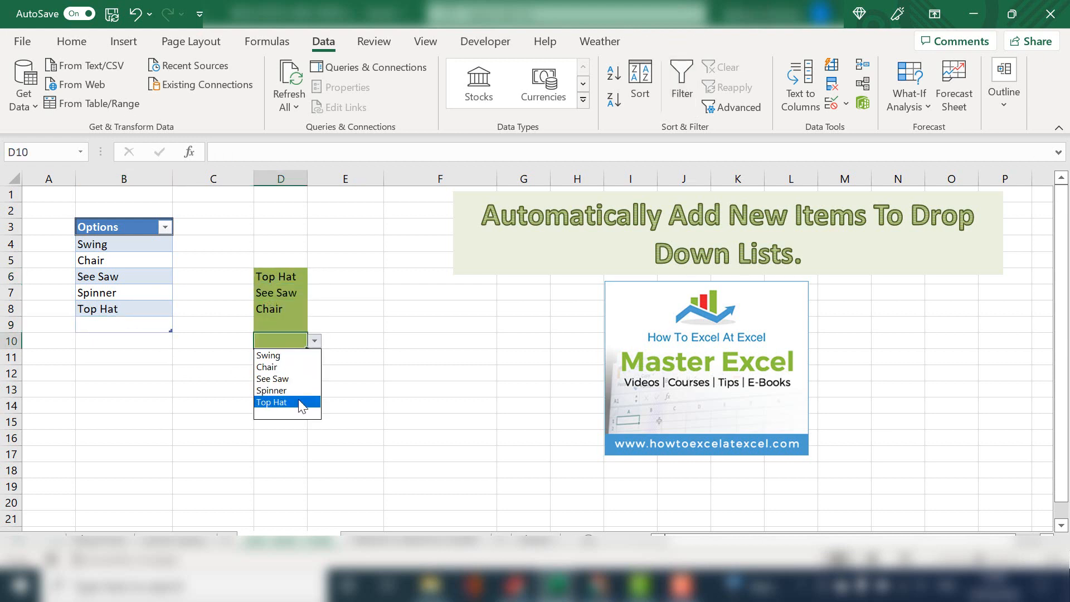
{"action": "left_click", "coordinate": [272, 402]}
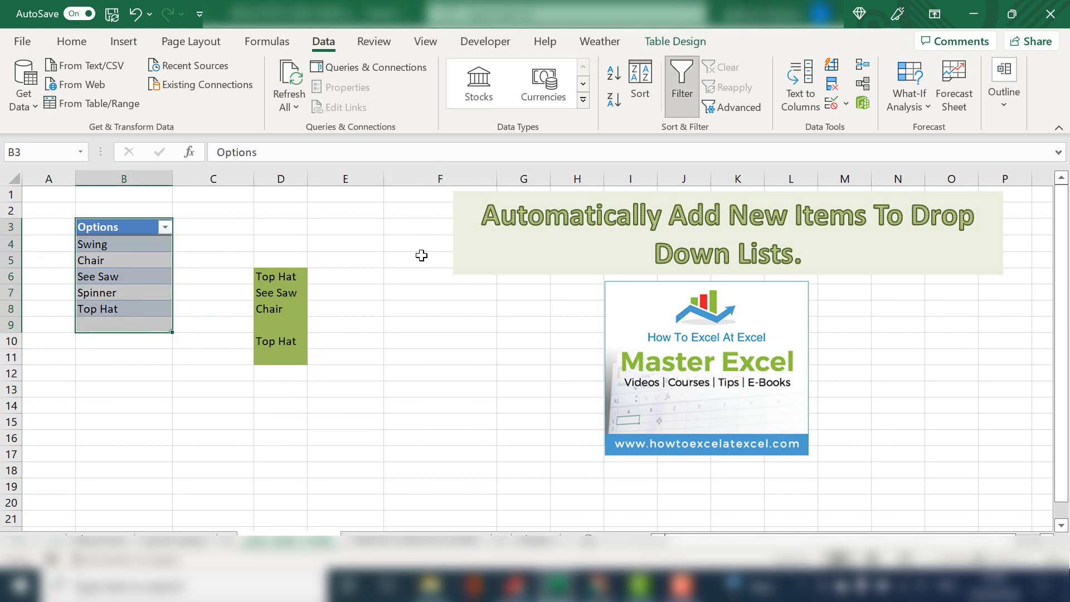
{"action": "left_click", "coordinate": [280, 324]}
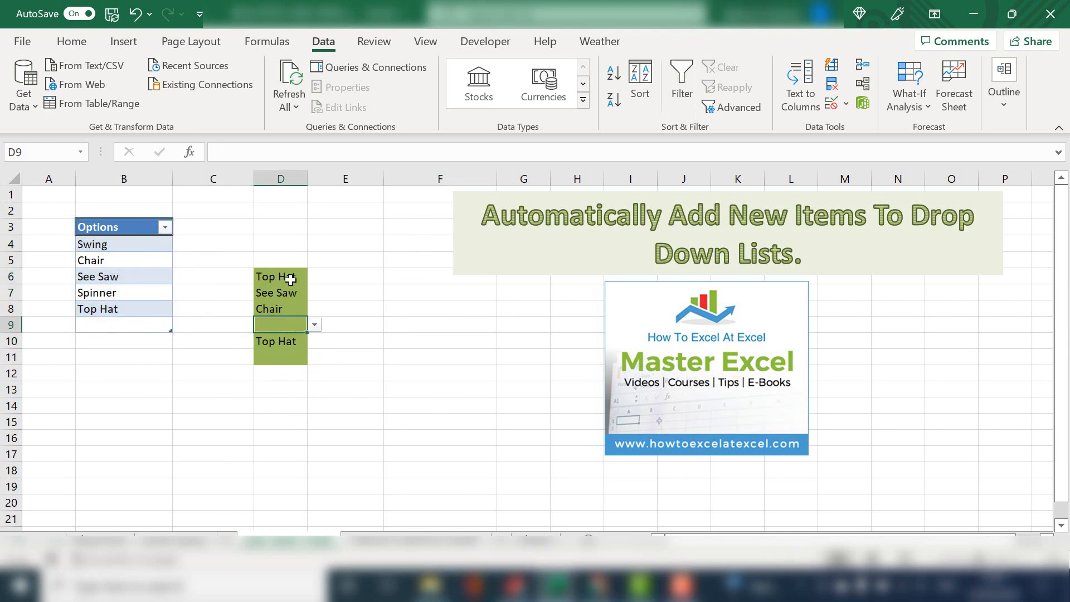
{"action": "left_click", "coordinate": [313, 275]}
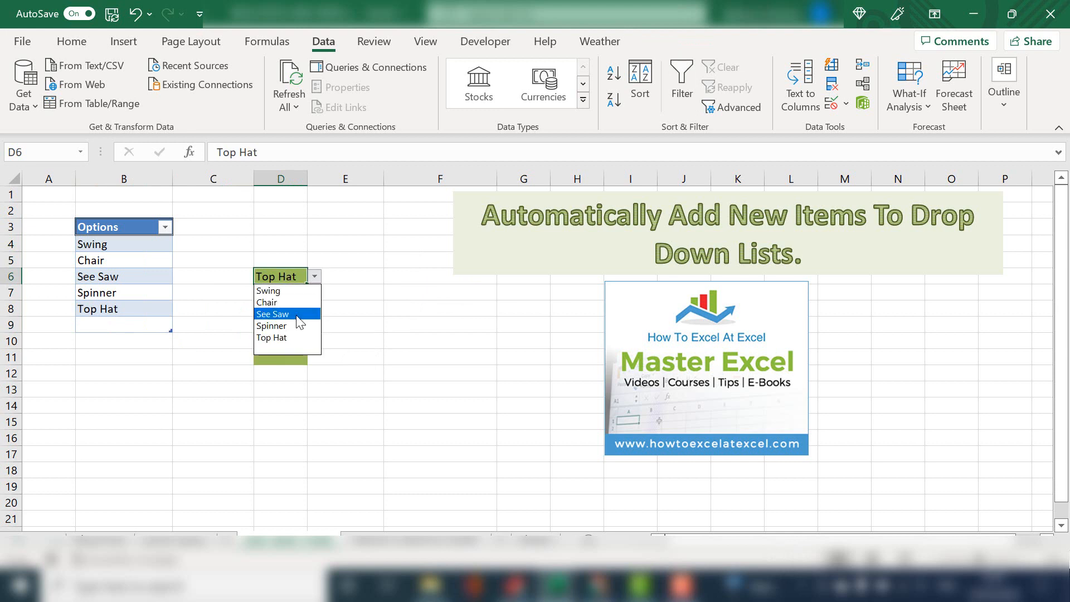
{"action": "left_click", "coordinate": [271, 313]}
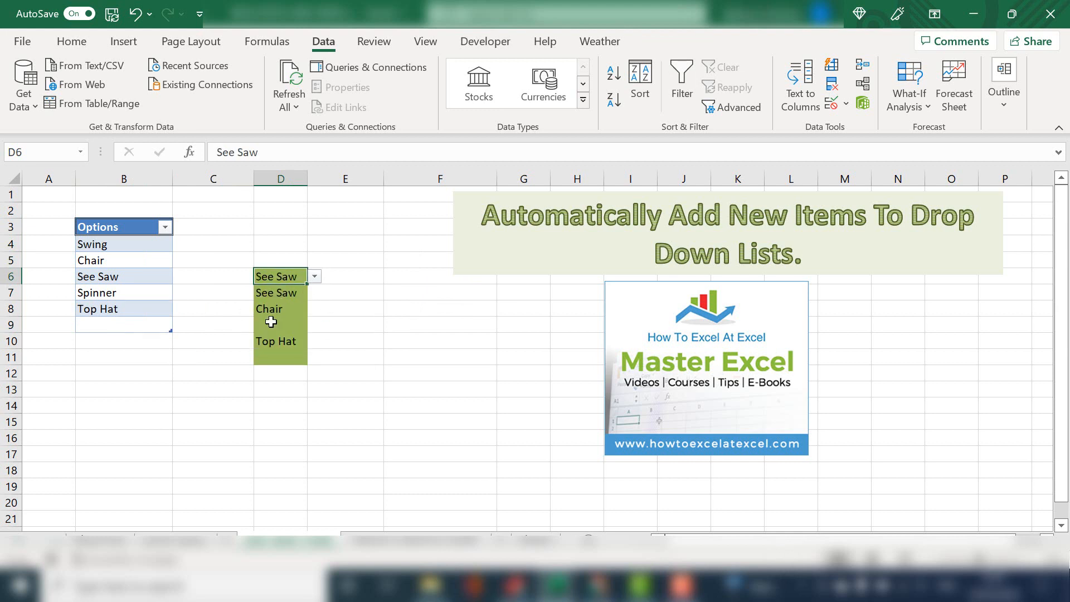